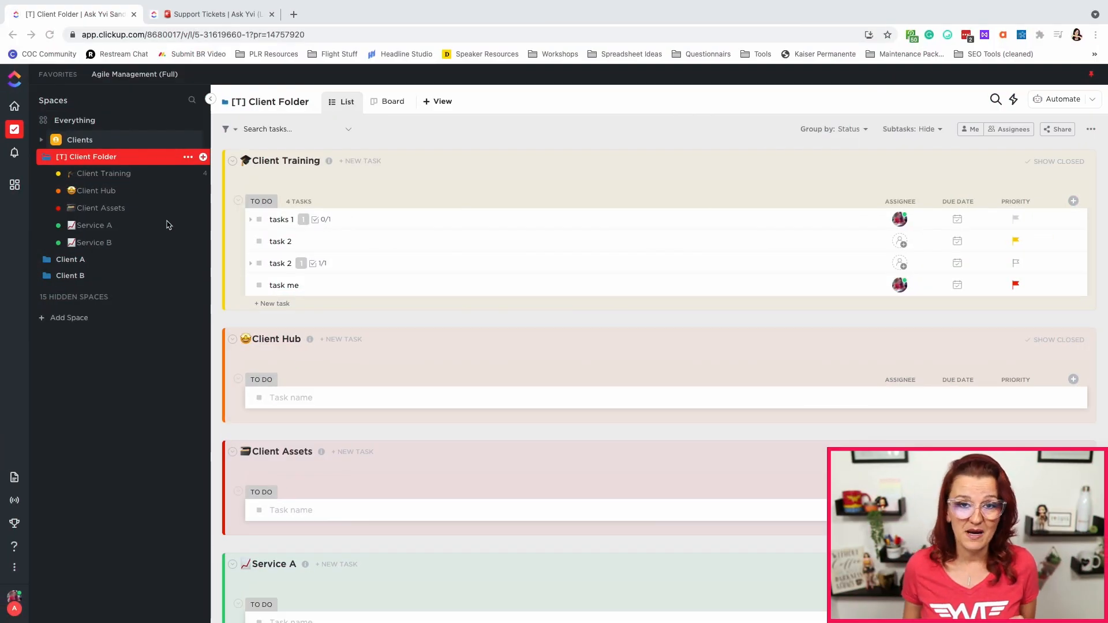
mouse_move(155, 215)
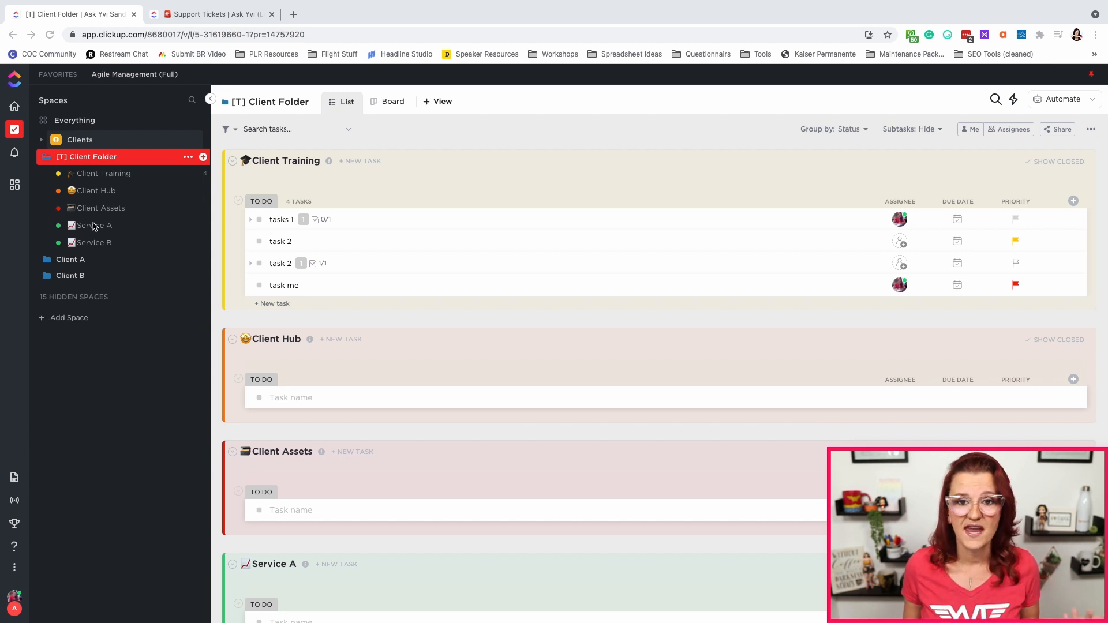
mouse_move(66, 264)
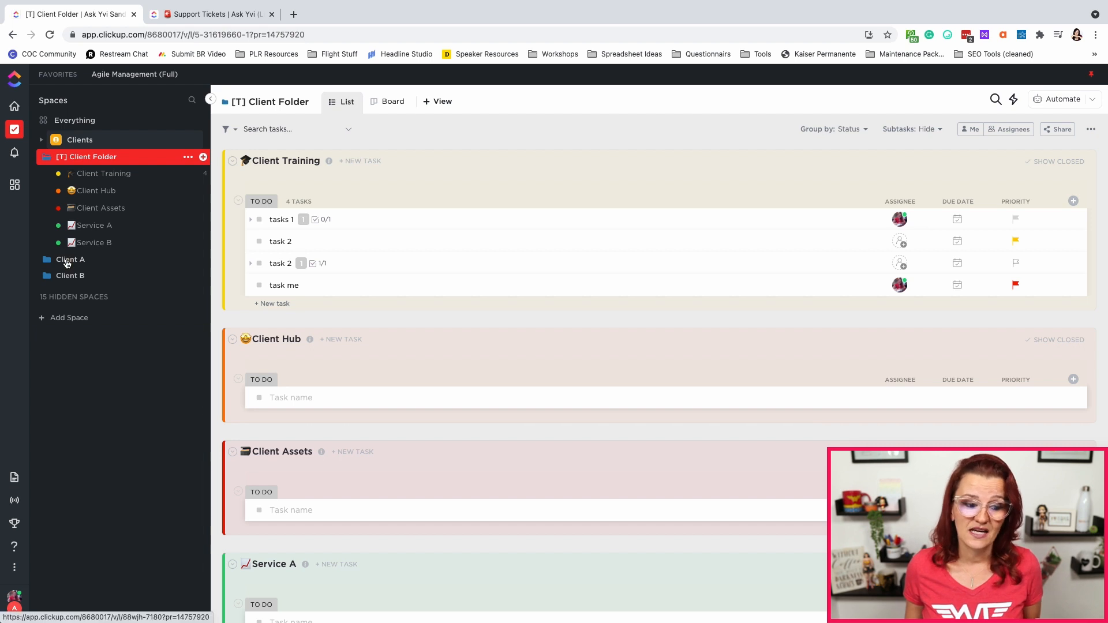
- Open the Client A folder from the Spaces sidebar to view its lists
left_click(70, 259)
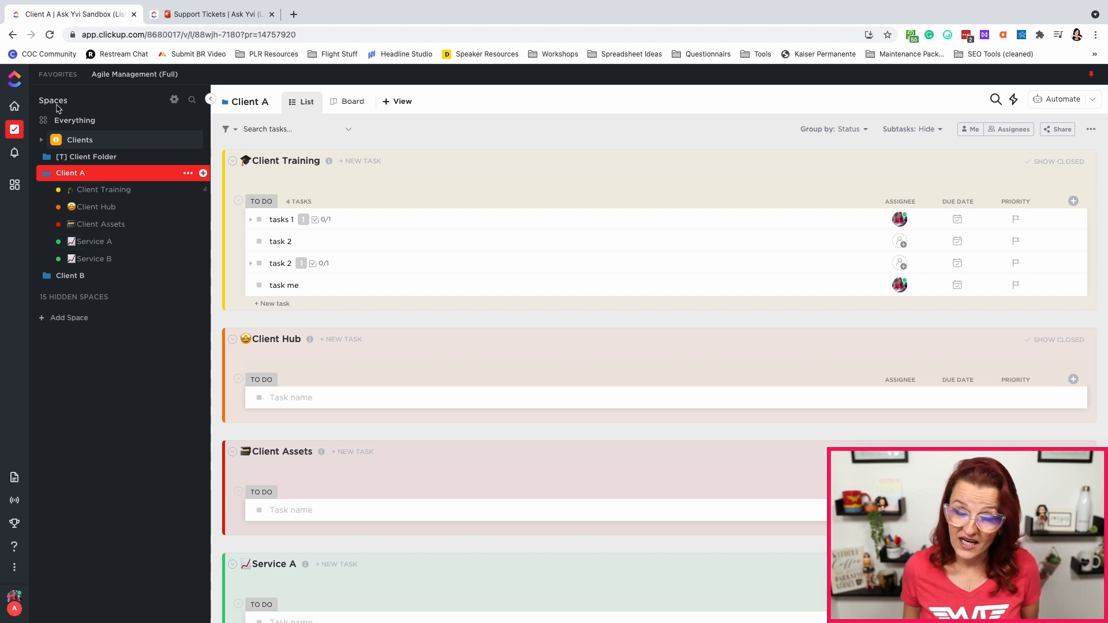
- Switch to the Everything view showing tasks from every space and folder
left_click(75, 120)
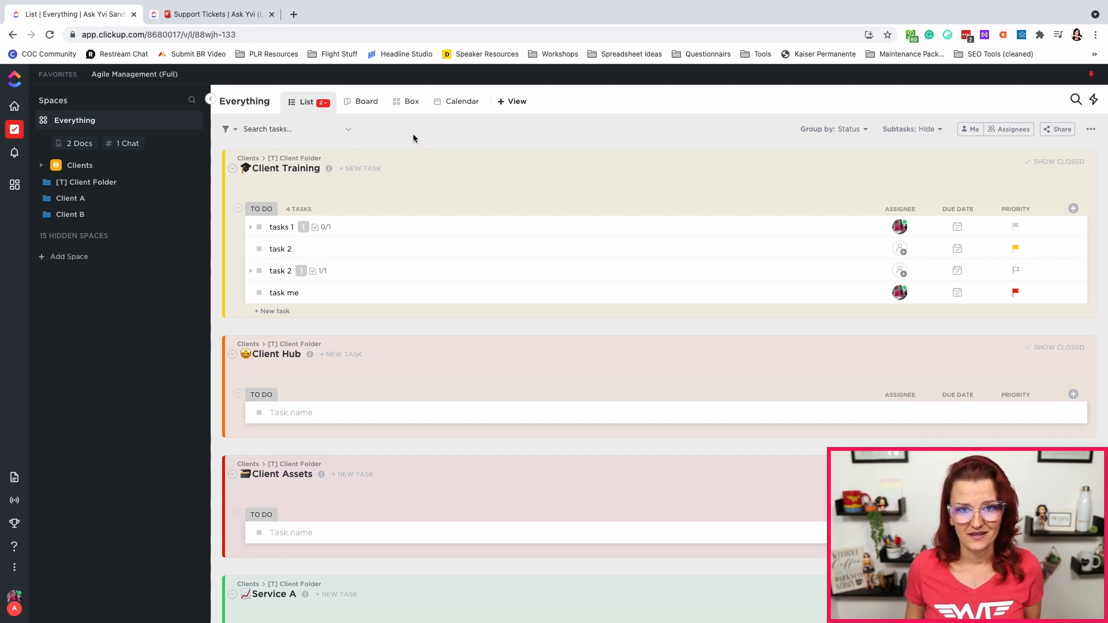
mouse_move(304, 122)
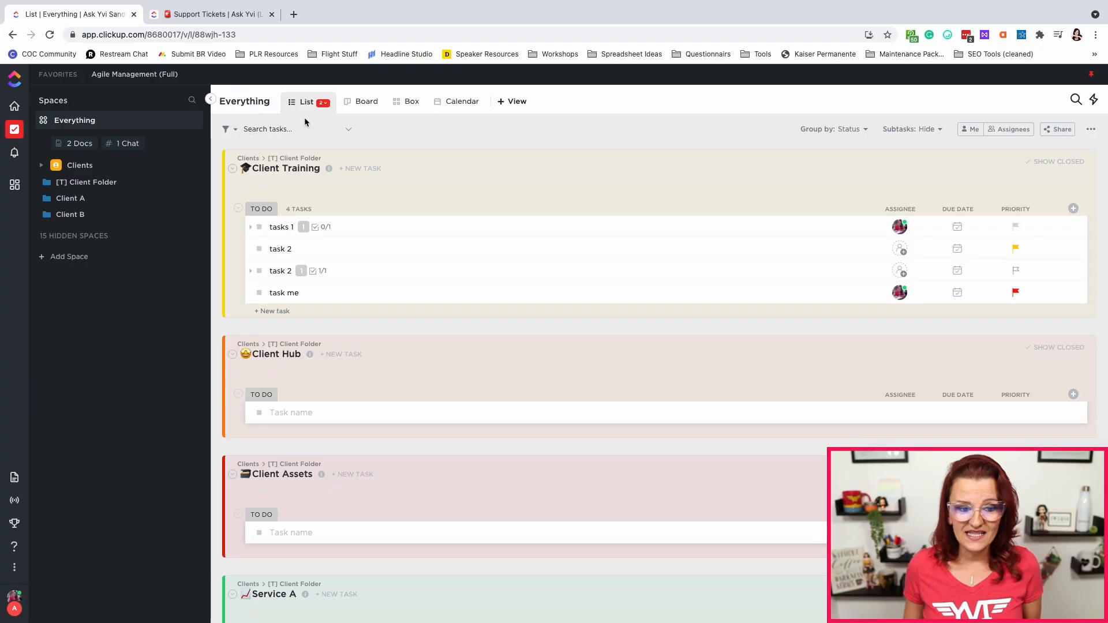
mouse_move(226, 133)
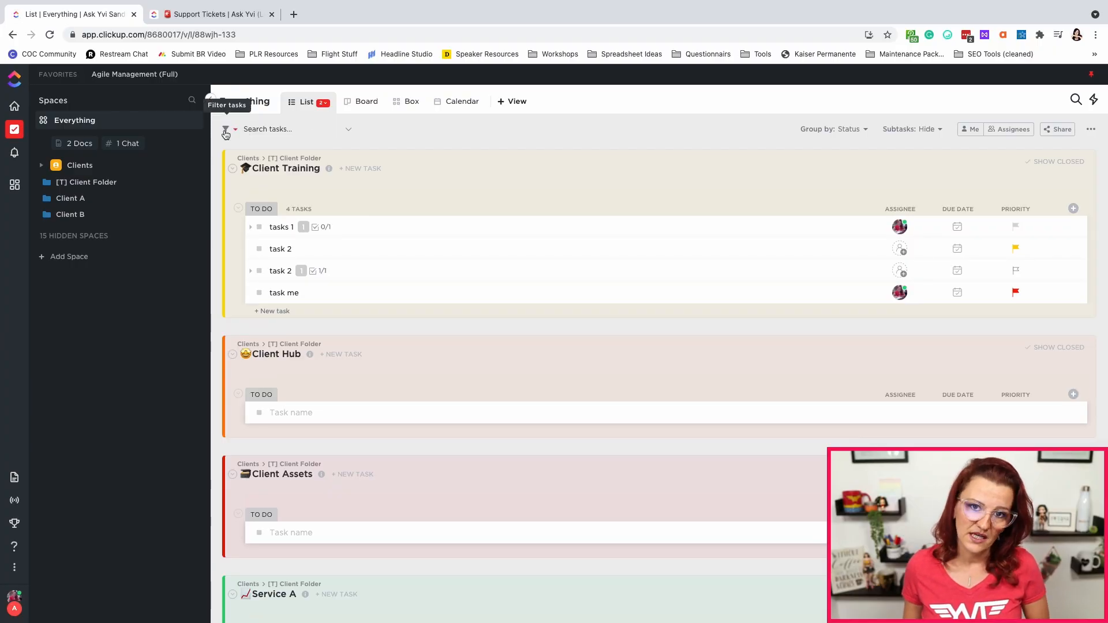
- Add a Location filter to the Everything view by searching 'locat'
left_click(225, 129)
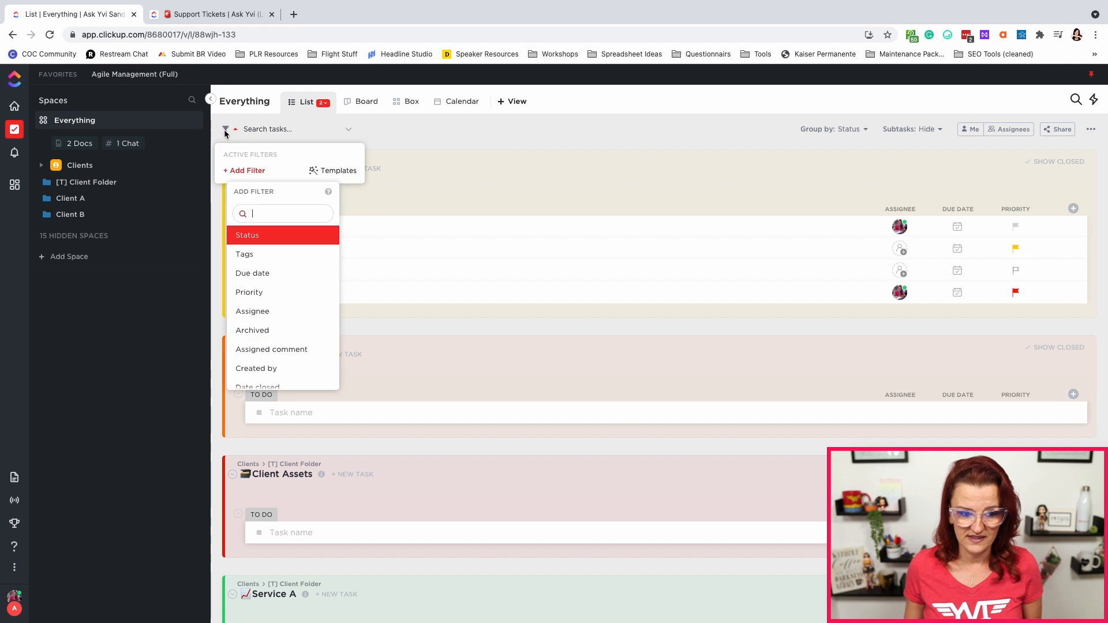
type("location")
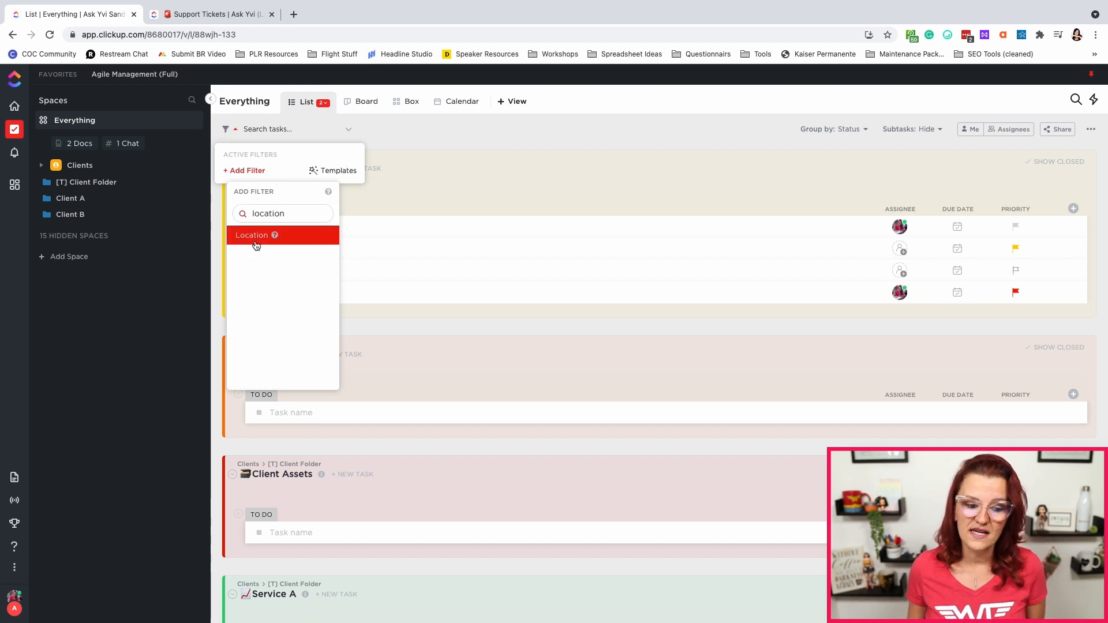
left_click(252, 235)
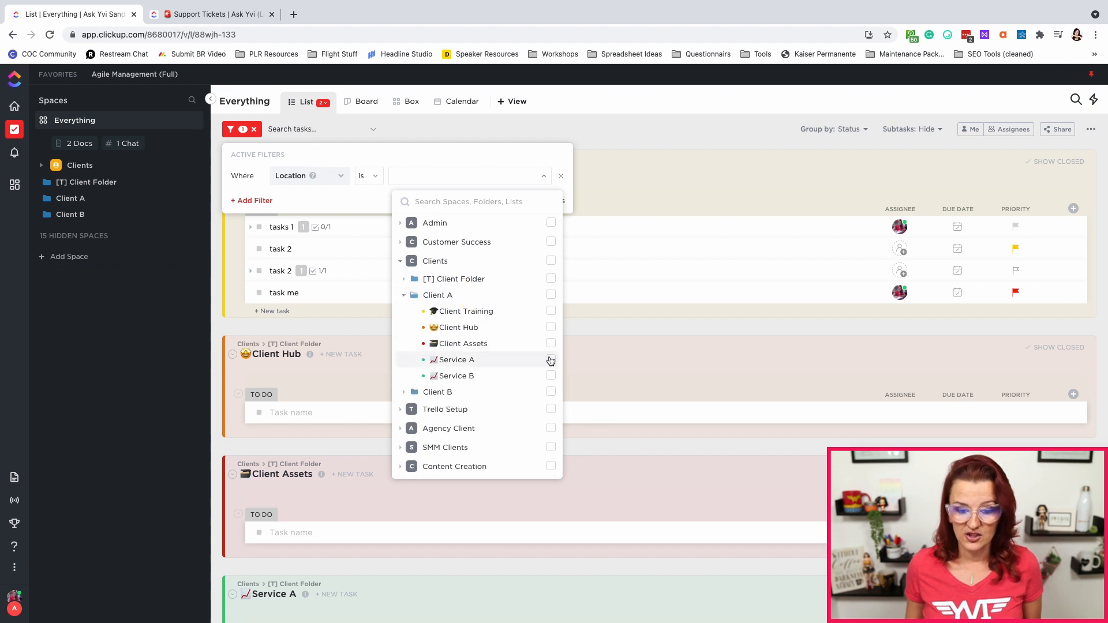
- Limit the Location filter to Service A under Client A, Client B and [T] Client Folder
left_click(551, 359)
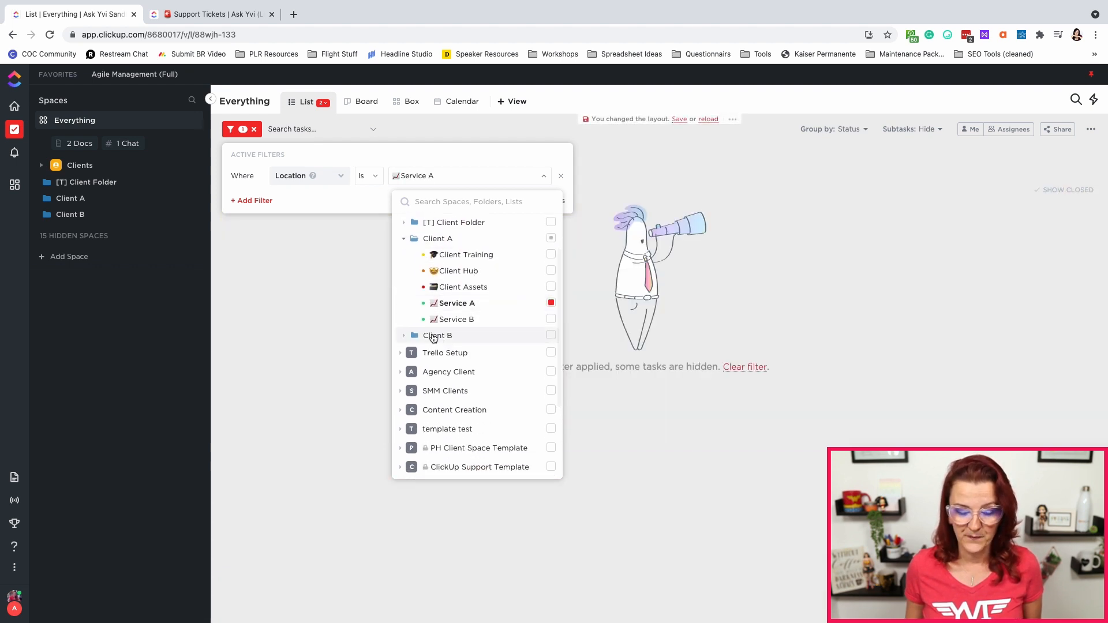
left_click(437, 335)
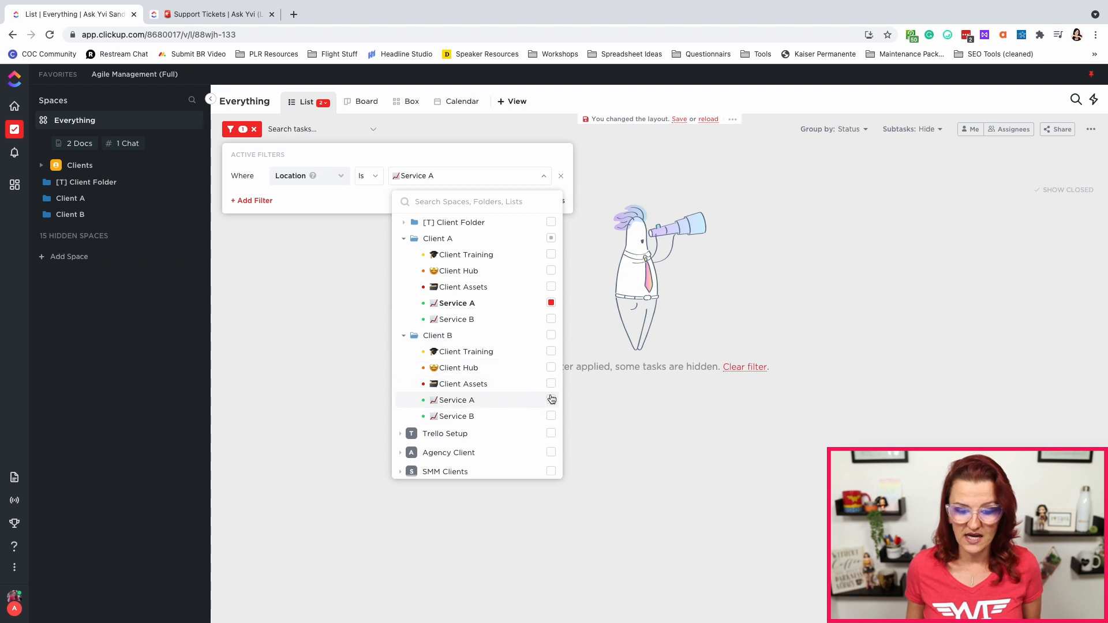
left_click(551, 400)
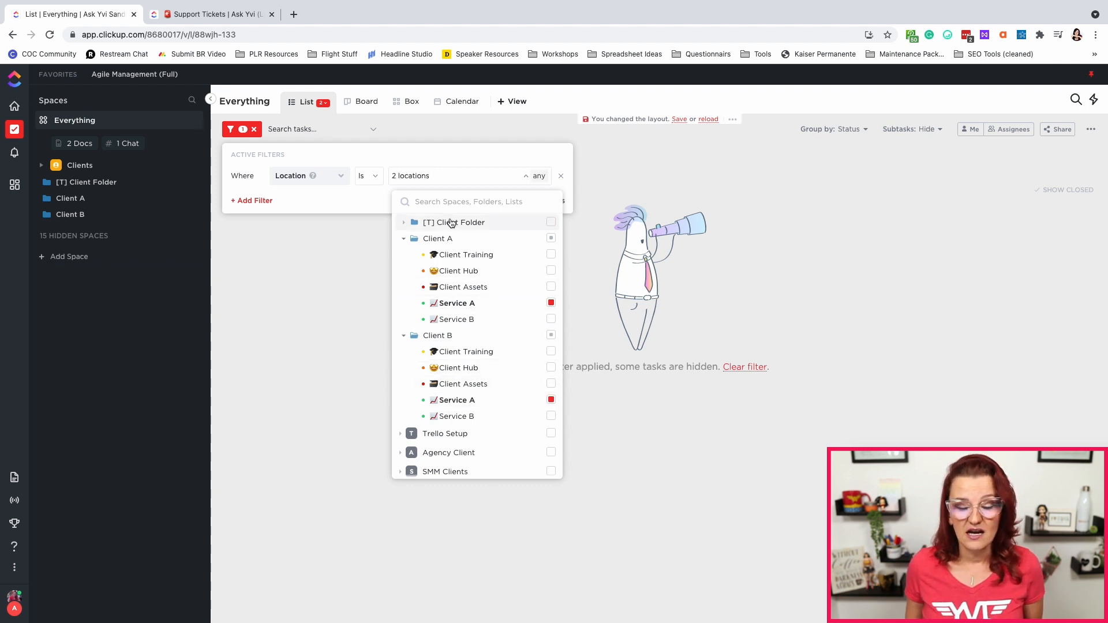
left_click(403, 222)
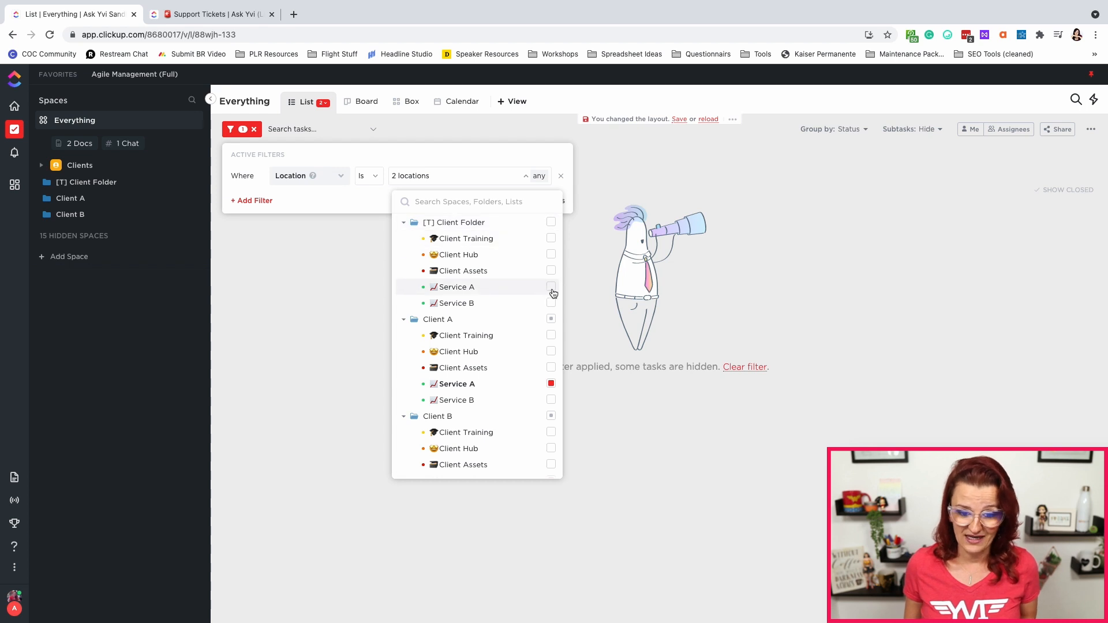
left_click(551, 287)
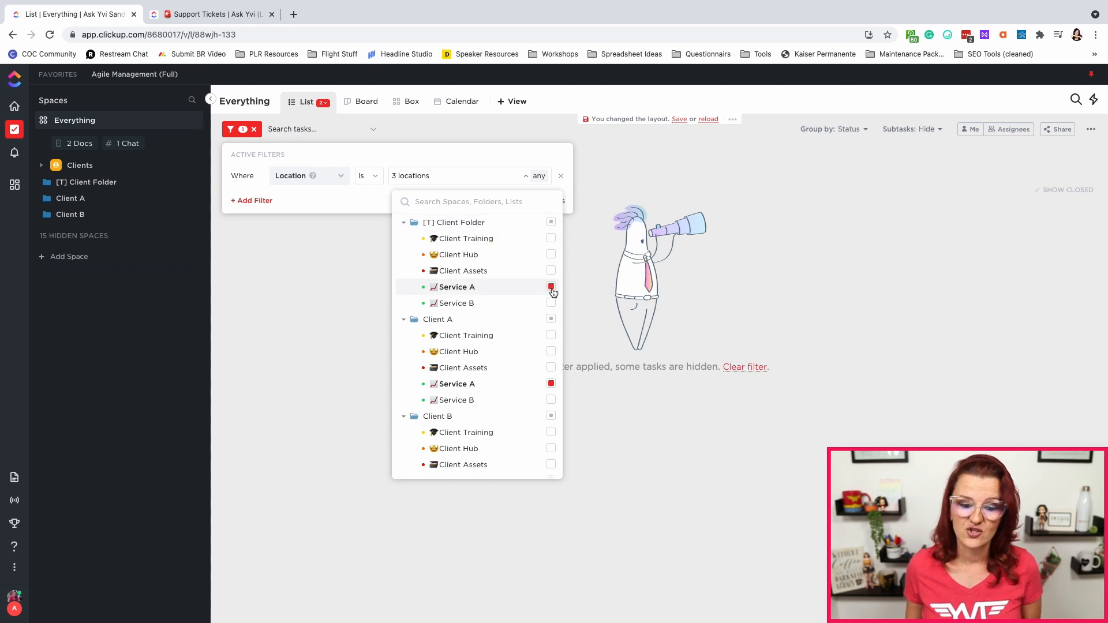
left_click(550, 286)
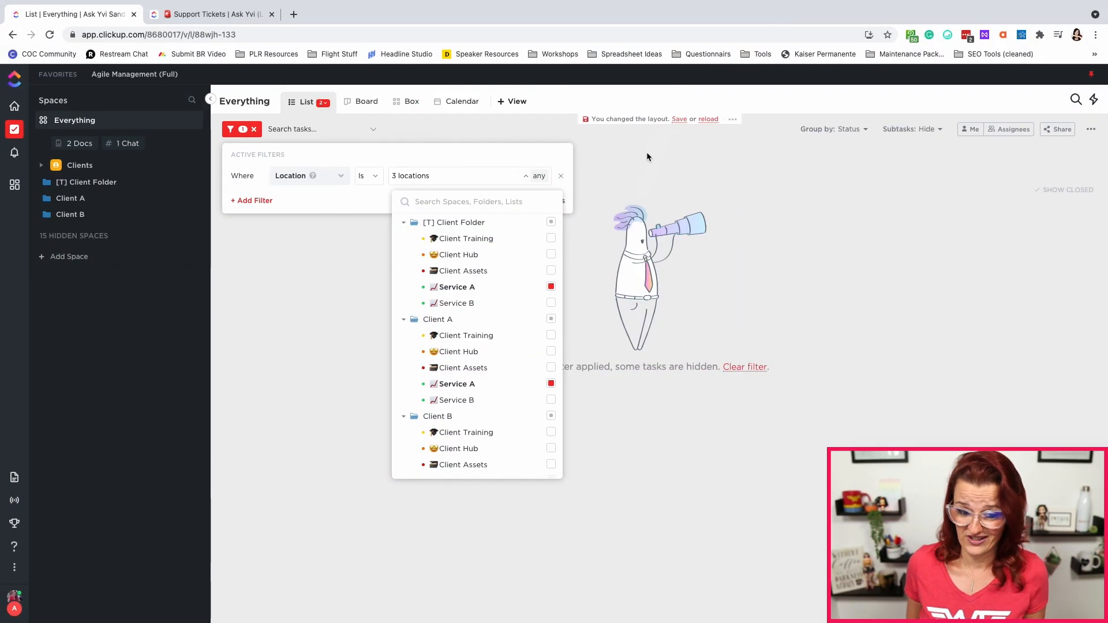
left_click(550, 302)
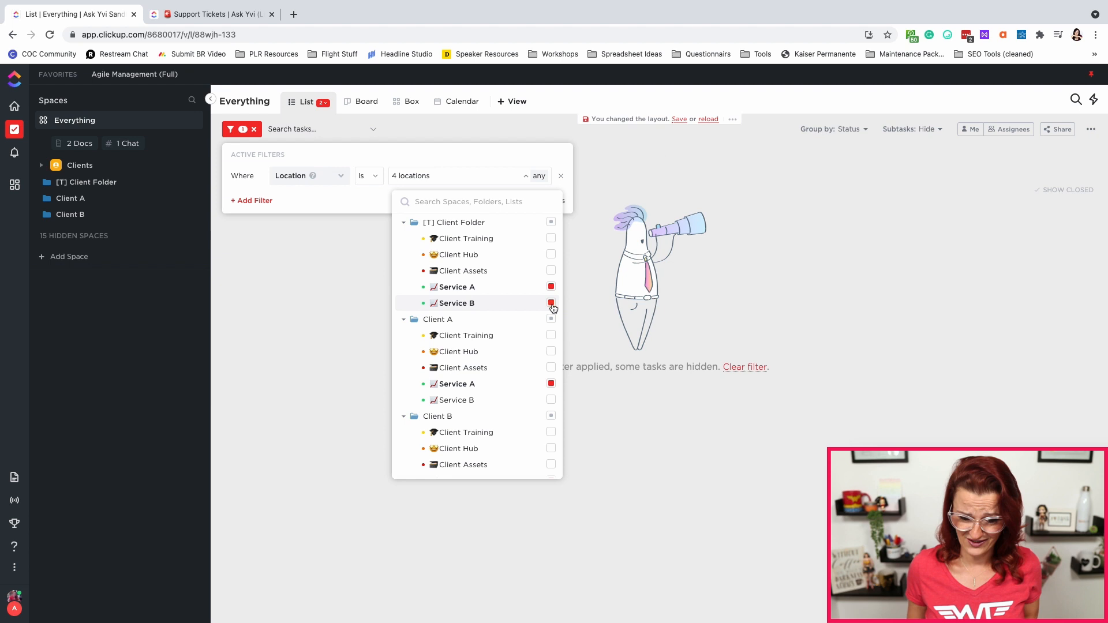
left_click(550, 302)
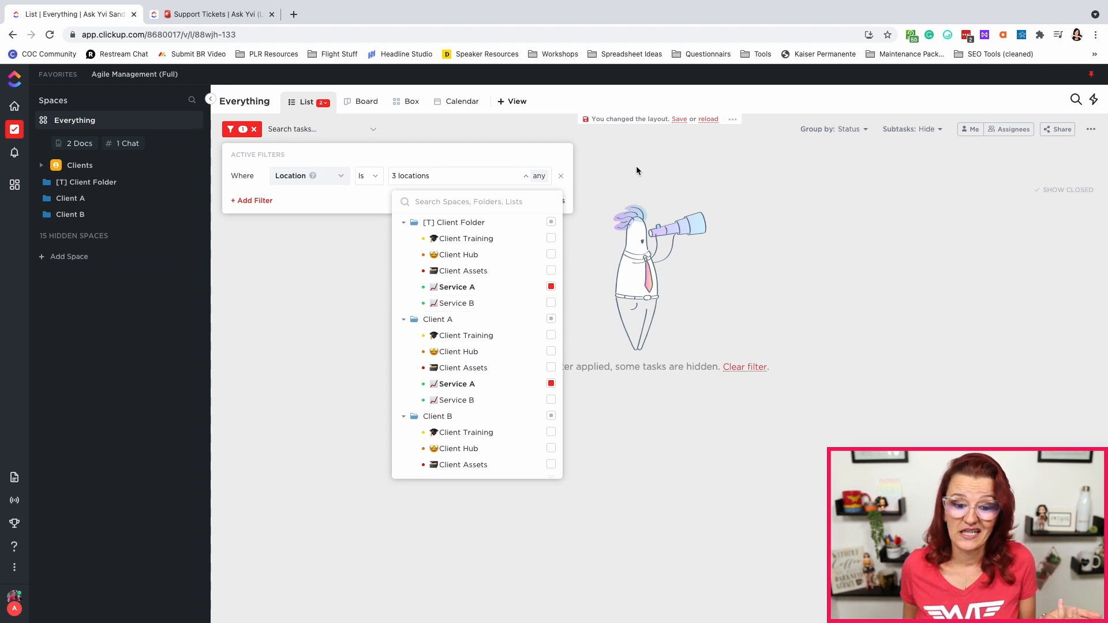
mouse_move(665, 142)
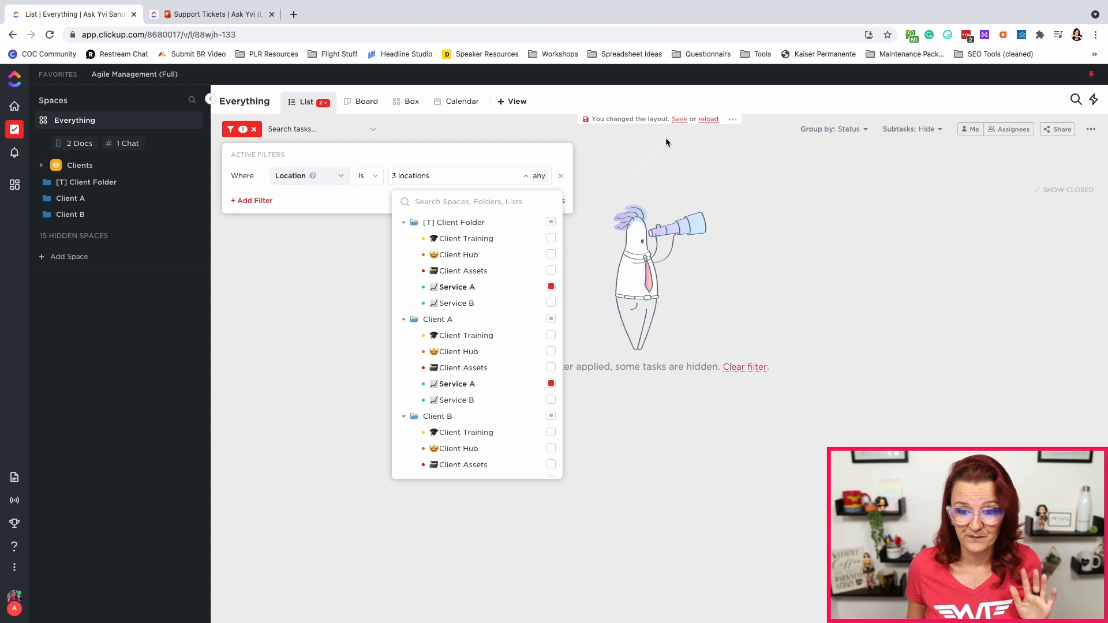
left_click(733, 119)
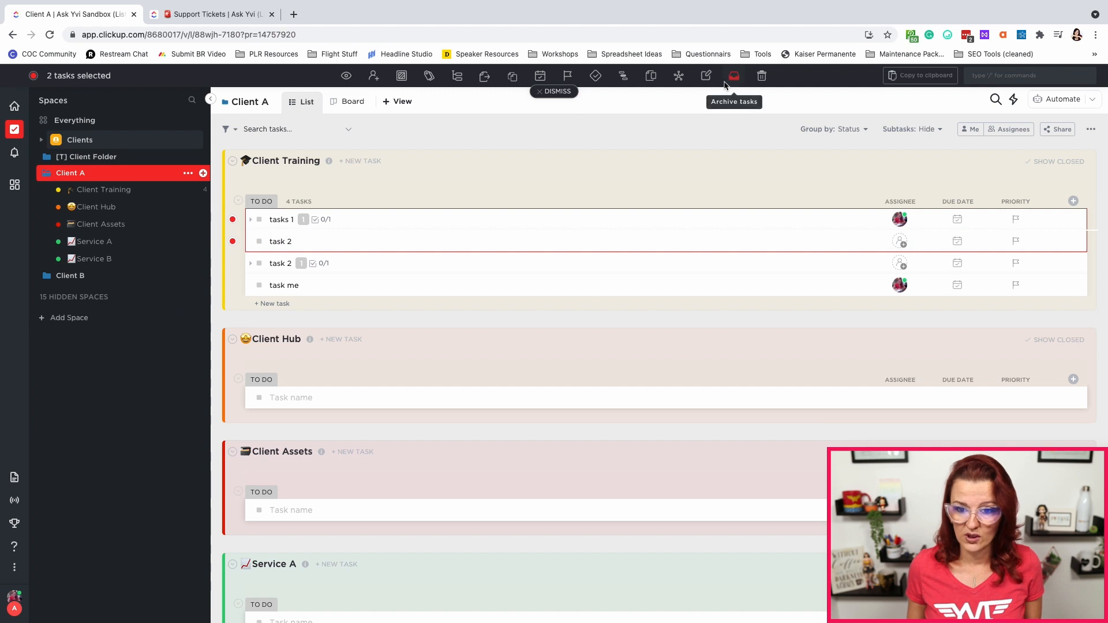
- Open the move-tasks destination picker for the two selected Client Training tasks
left_click(484, 76)
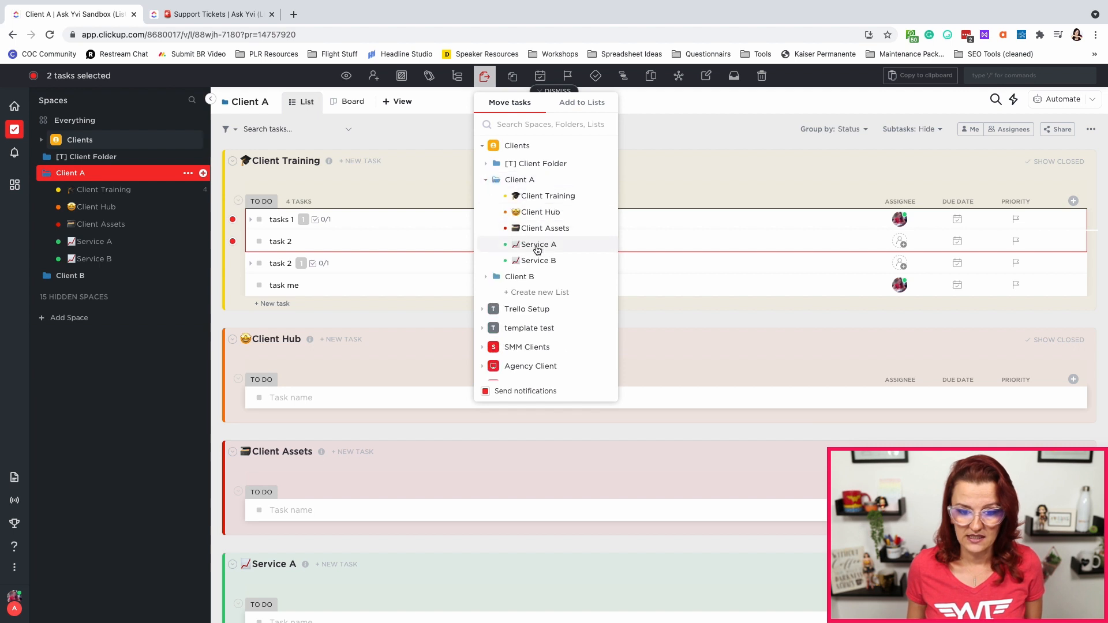
- Move tasks 1 and task 2 into Clients › Client A › Service A
left_click(538, 243)
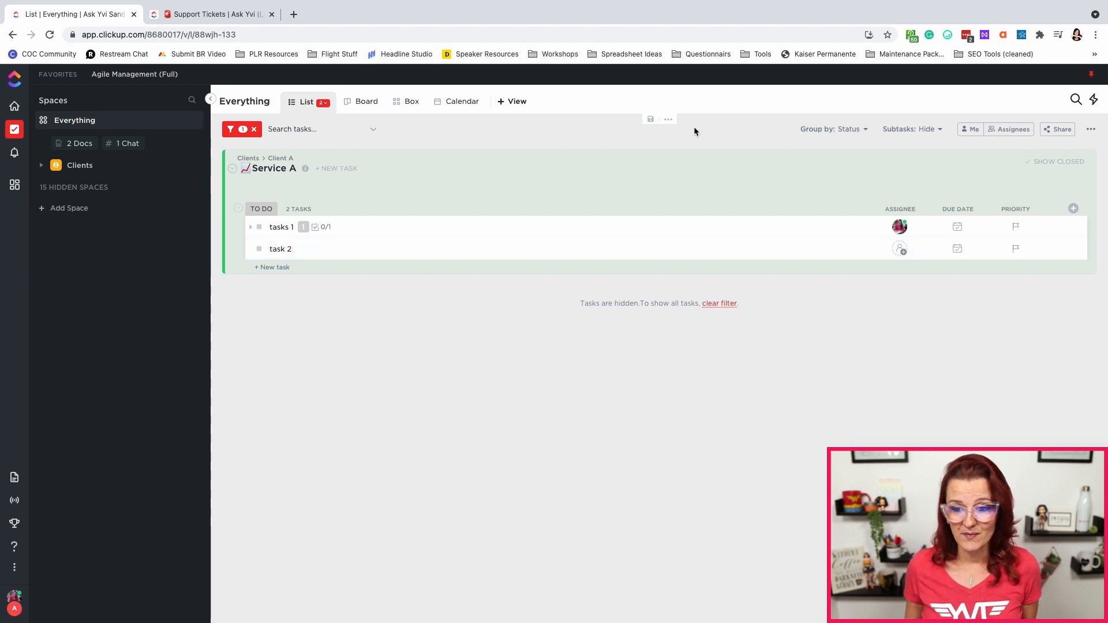
- Group the Everything list by Due date and enable Task locations in view settings
left_click(848, 128)
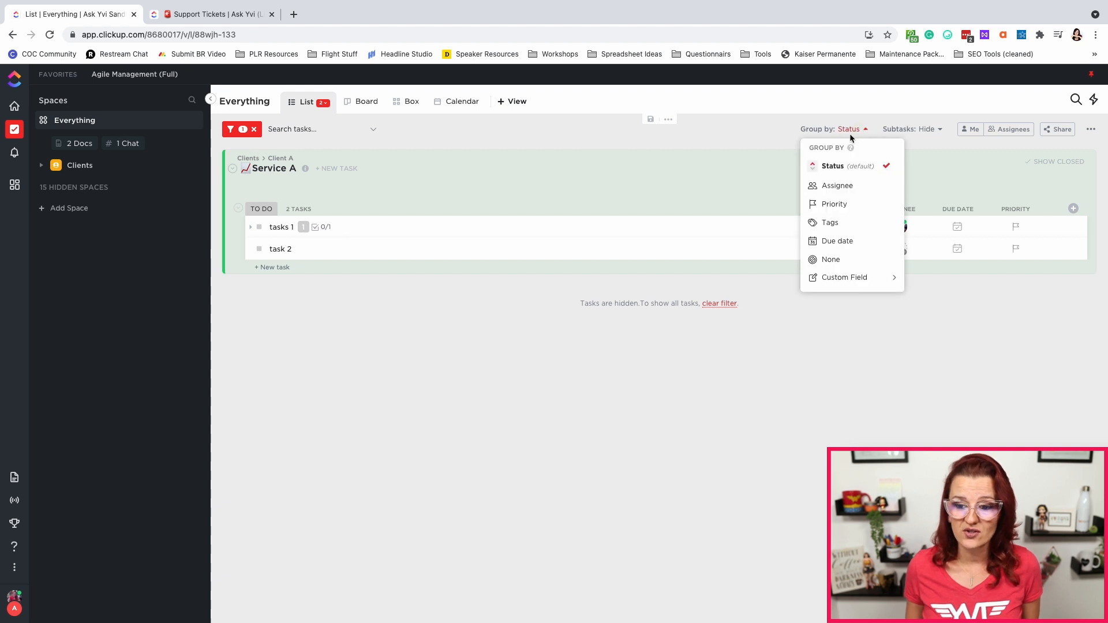
left_click(837, 241)
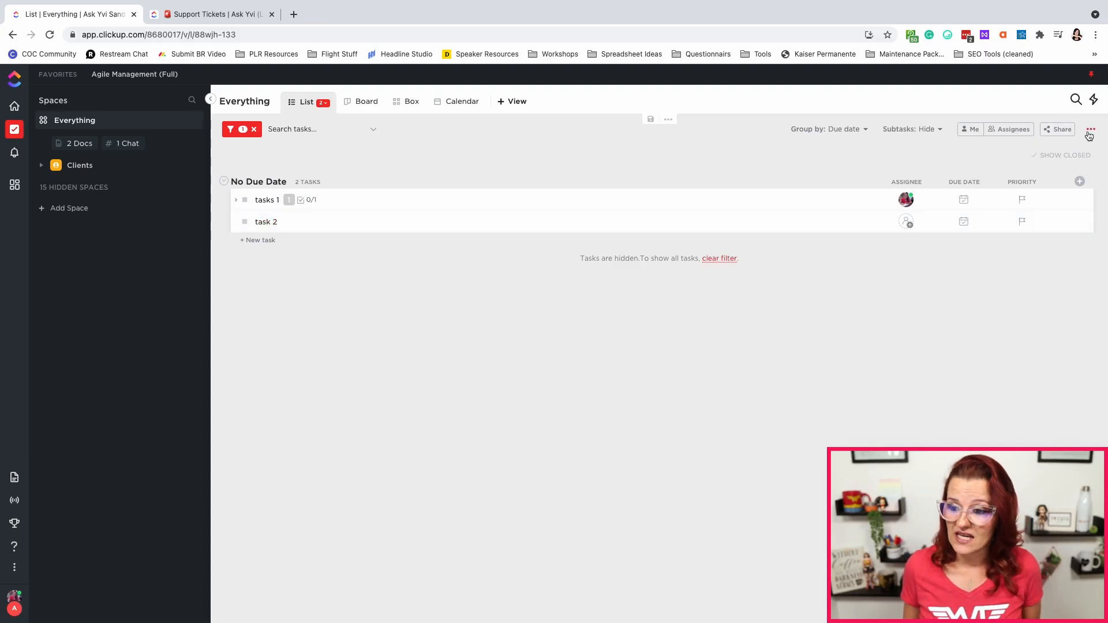
left_click(1090, 129)
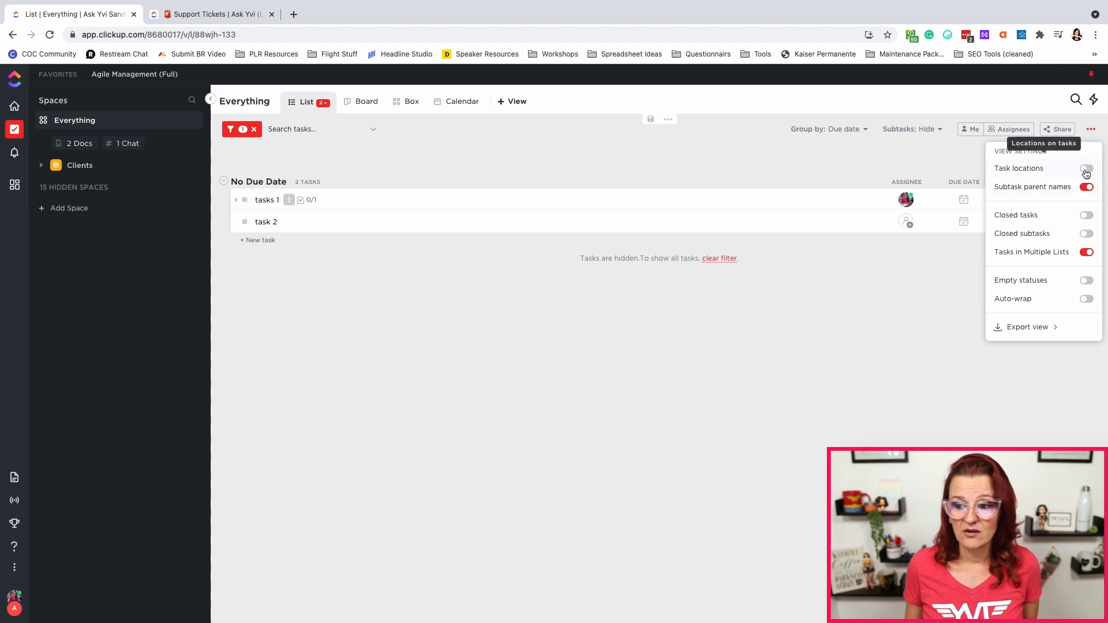
left_click(1087, 168)
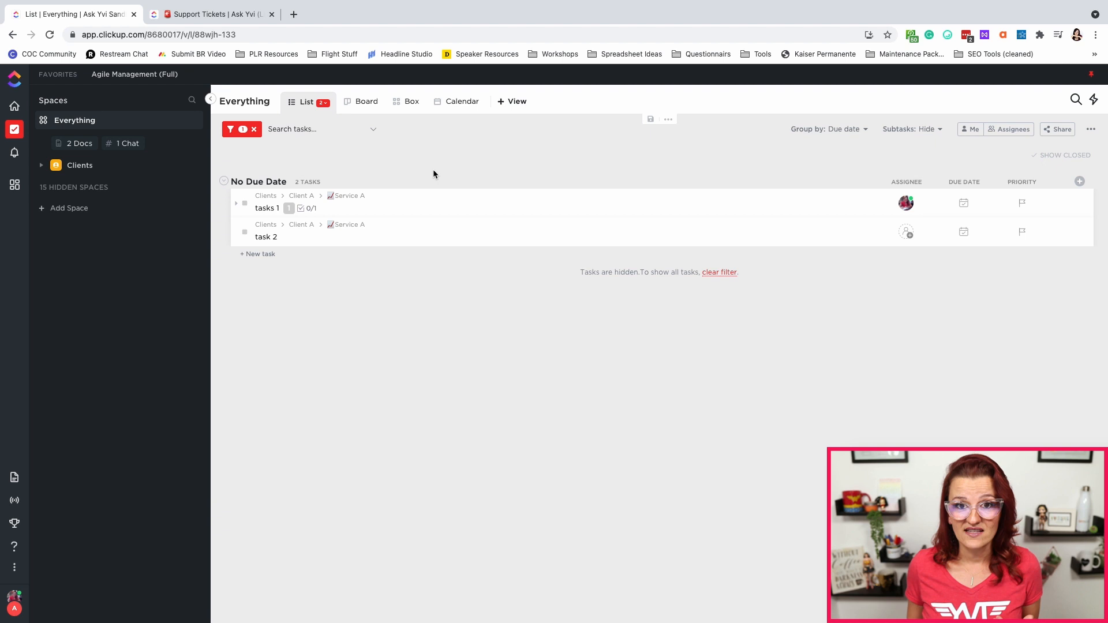
mouse_move(611, 146)
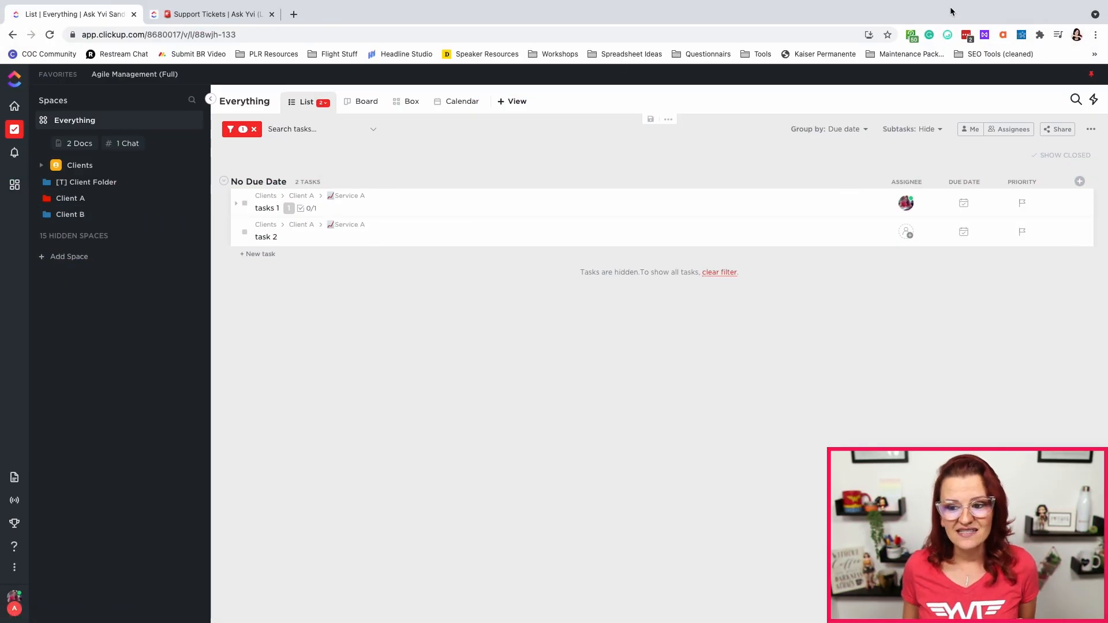
- Finish the Client A emoji rename and switch to the Support Tickets browser tab
left_click(947, 34)
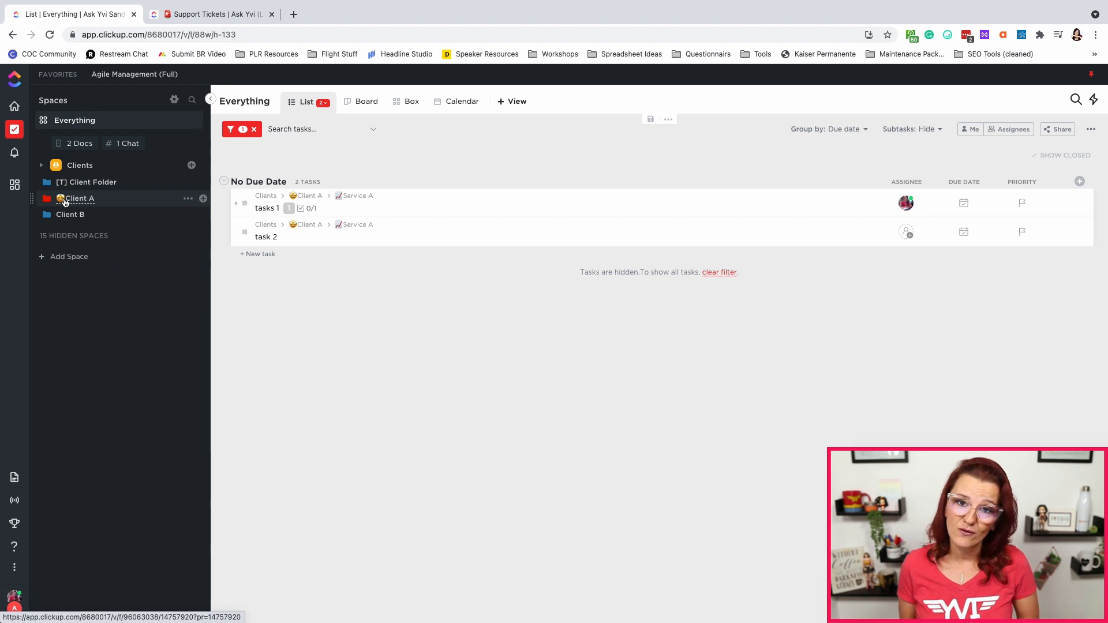
left_click(212, 13)
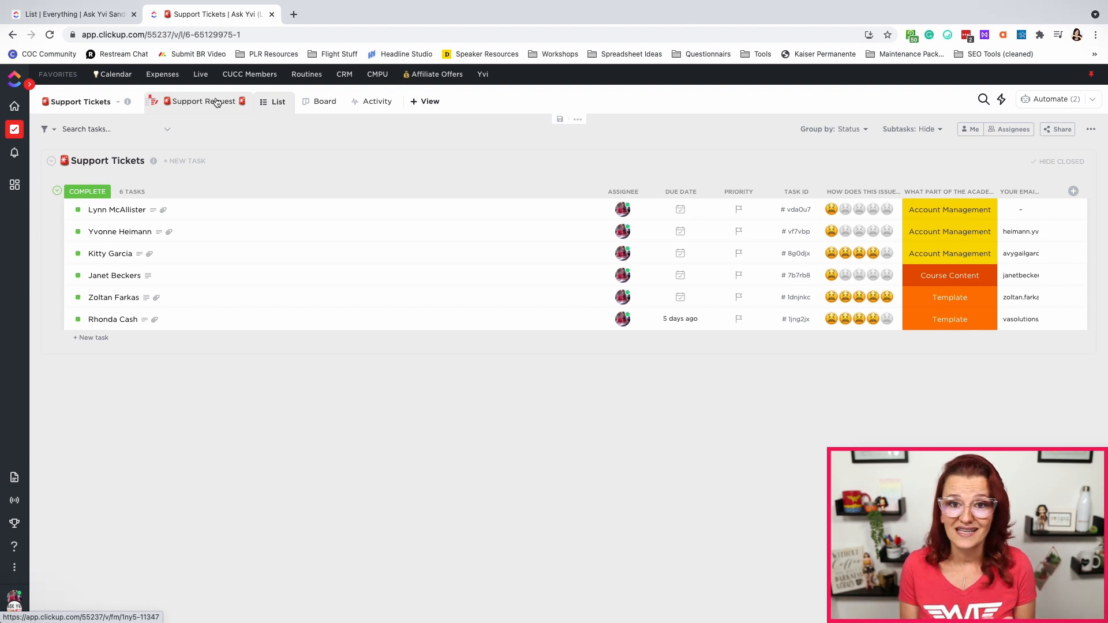
left_click(203, 101)
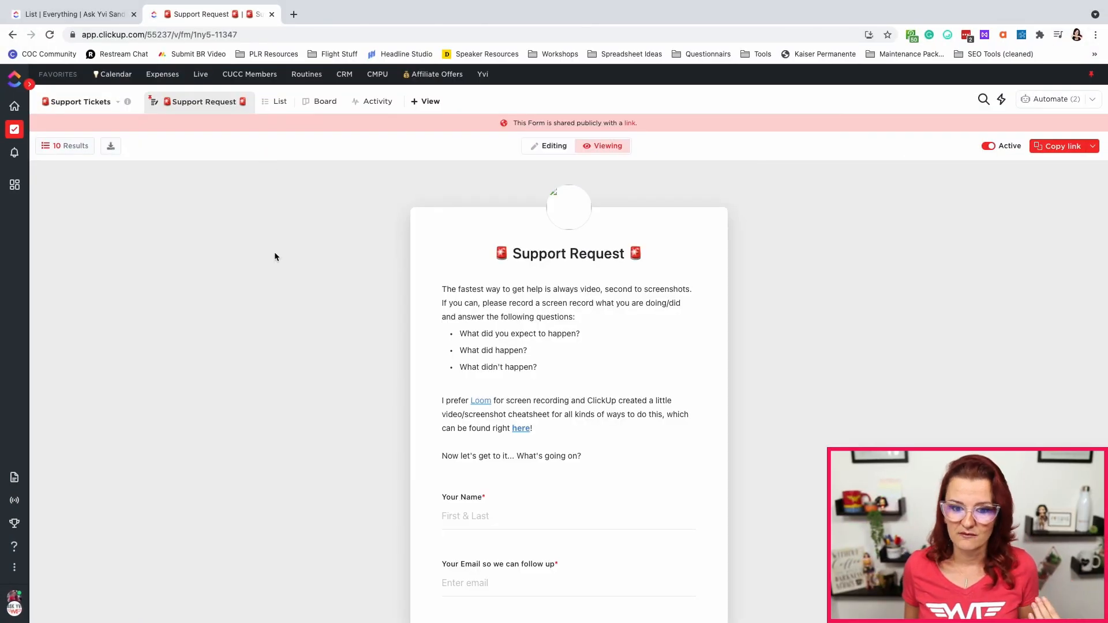
scroll("down", 3)
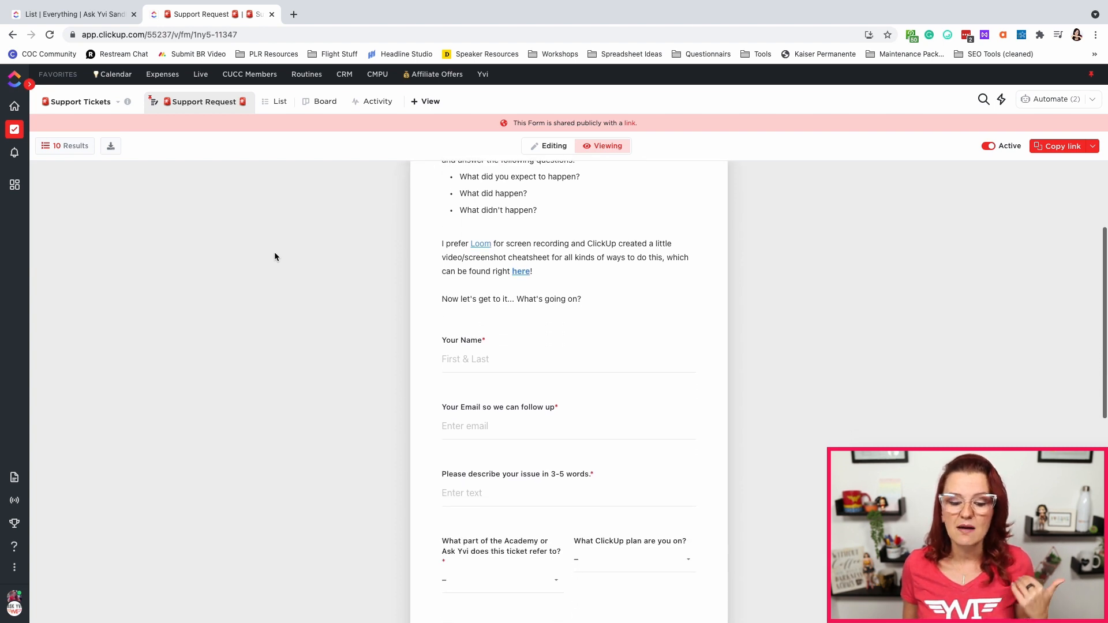
scroll("down", 3)
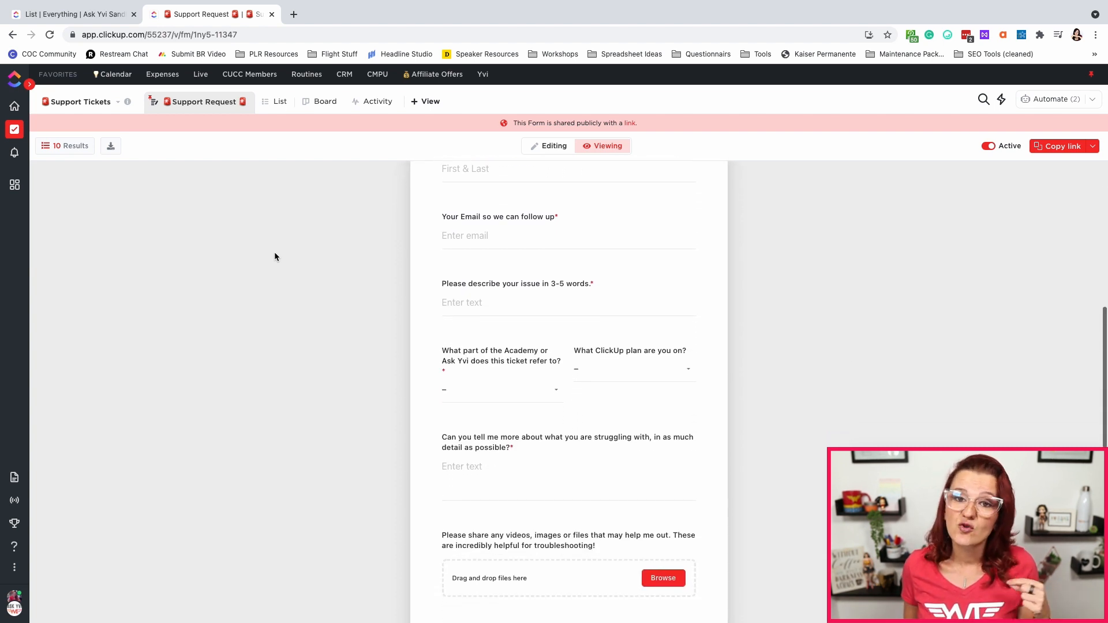
scroll("down", 3)
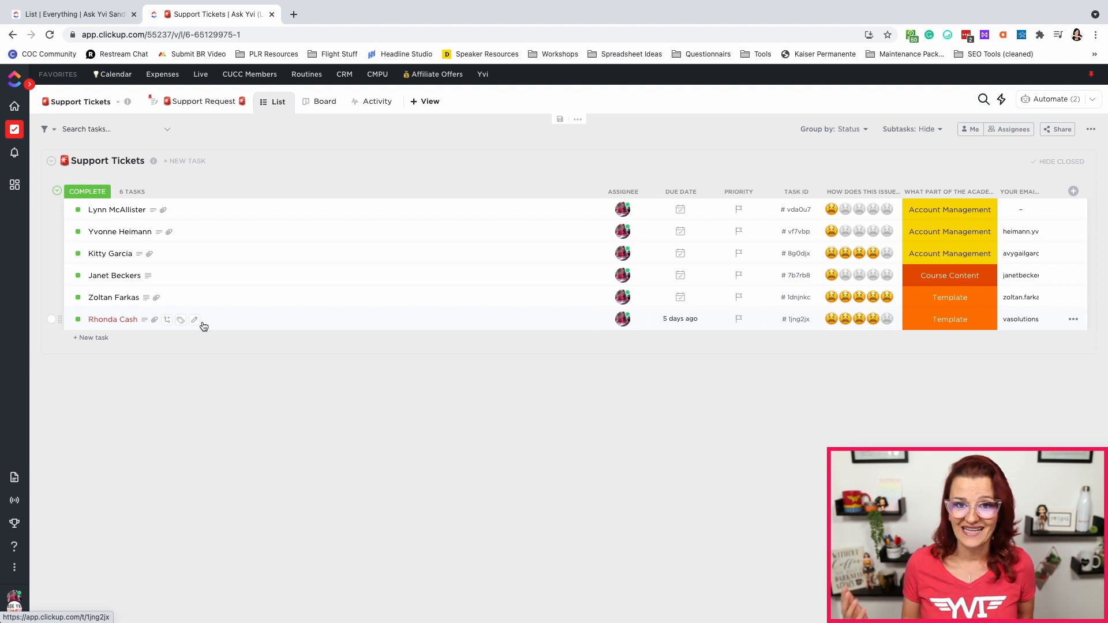
left_click(70, 13)
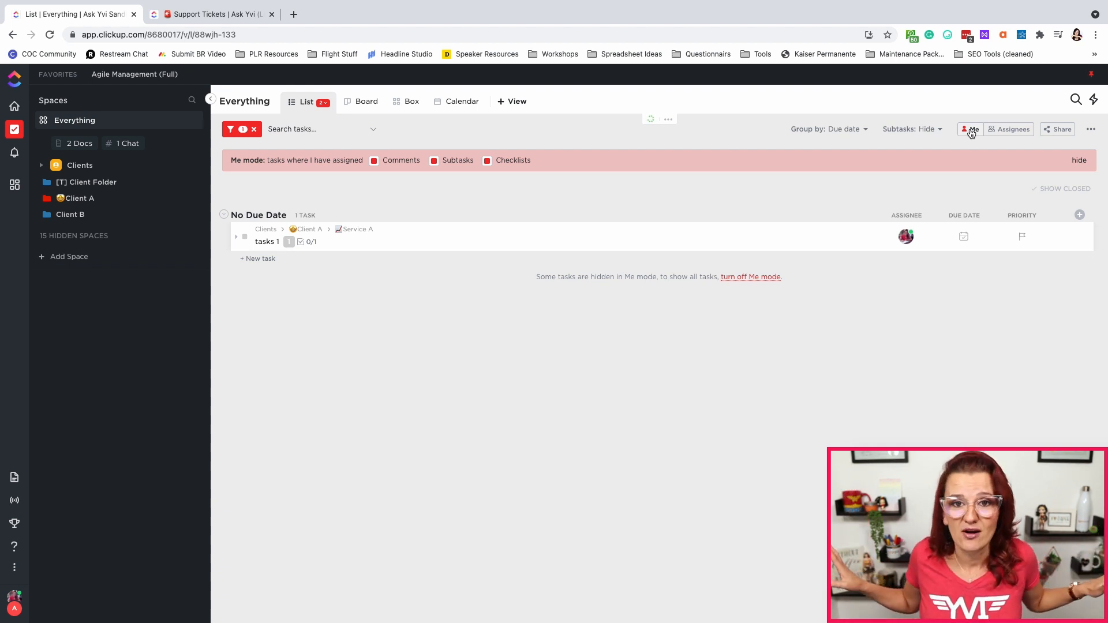
mouse_move(716, 113)
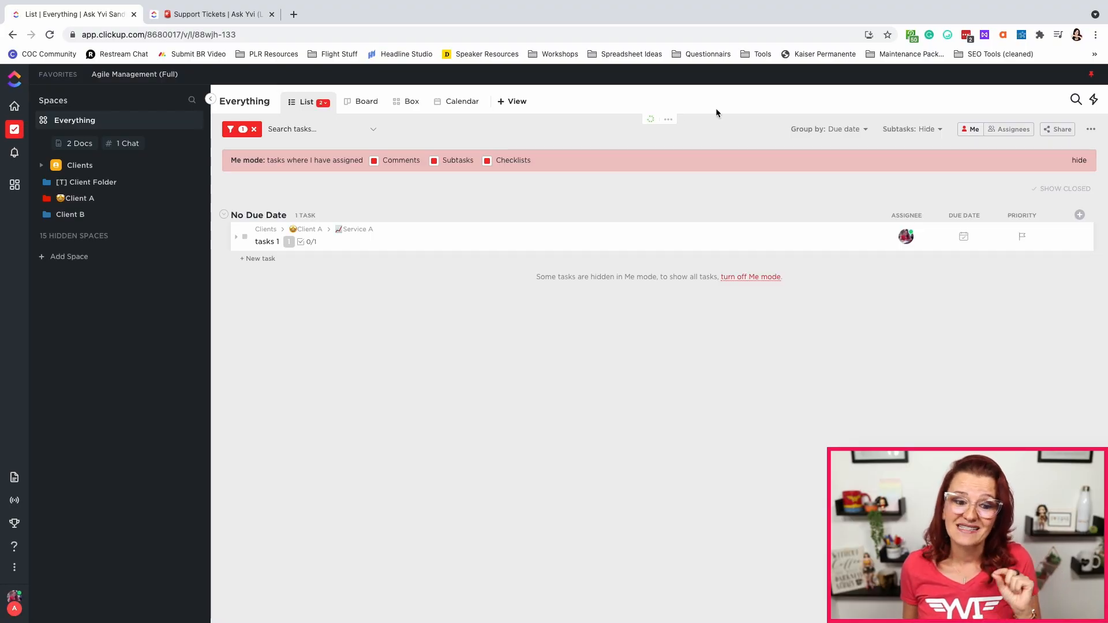
- Open the 🔥ON FIRE priority view and turn off Me mode to reveal all 26 tasks
left_click(306, 101)
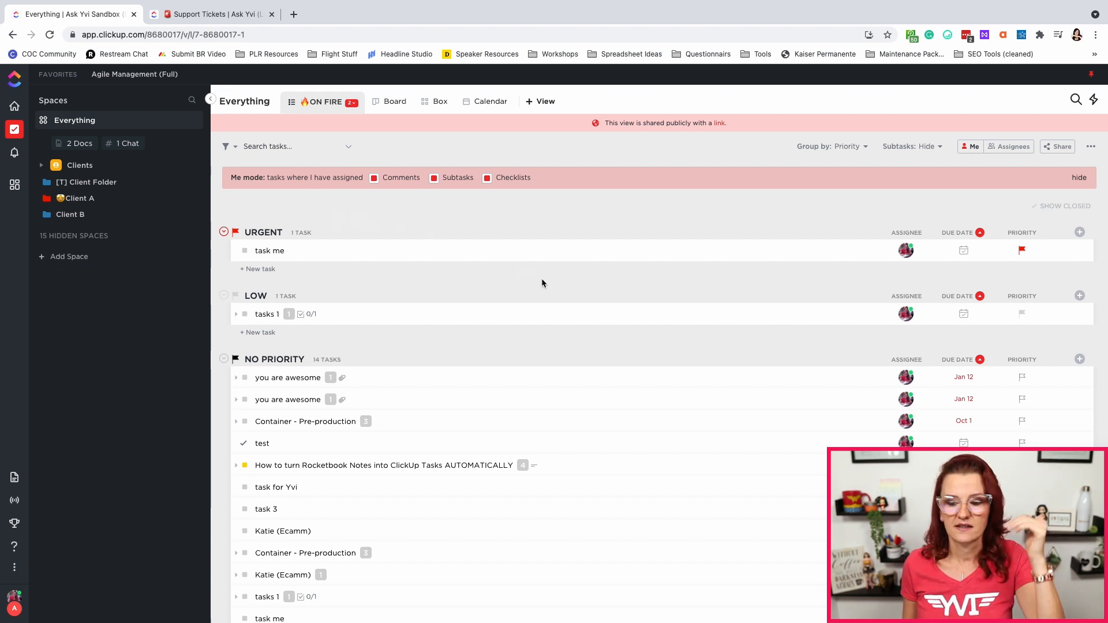
mouse_move(889, 157)
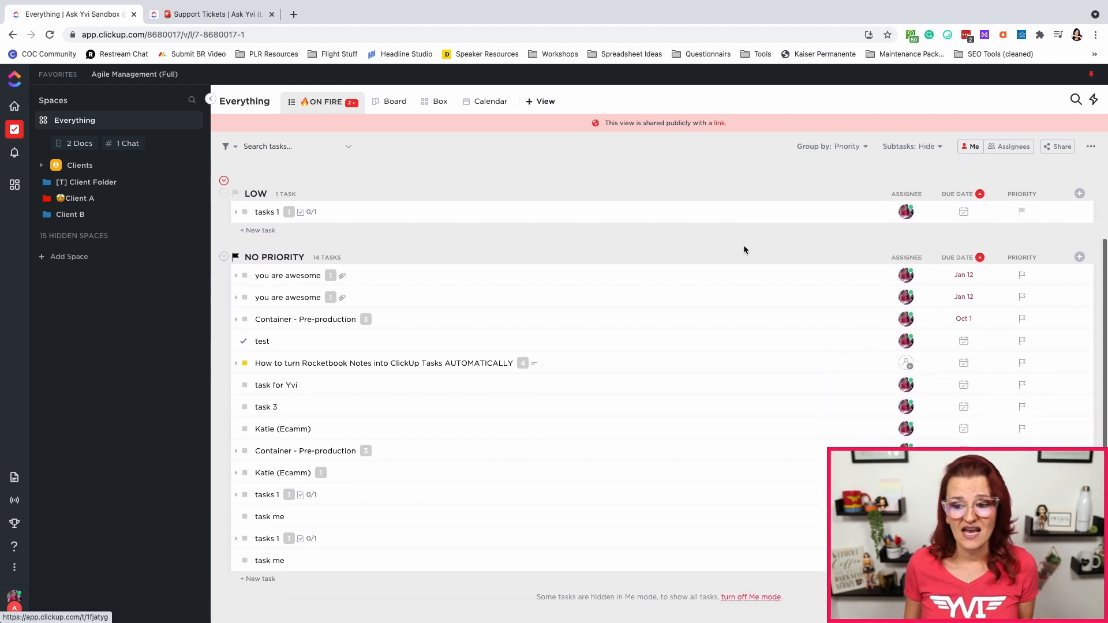
mouse_move(973, 146)
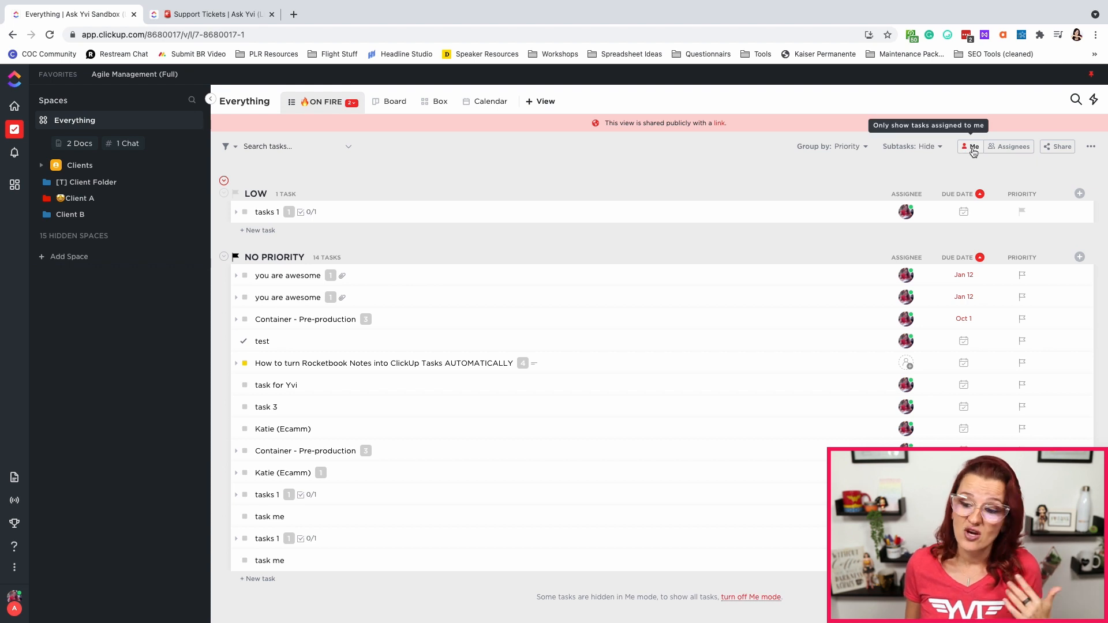
left_click(970, 146)
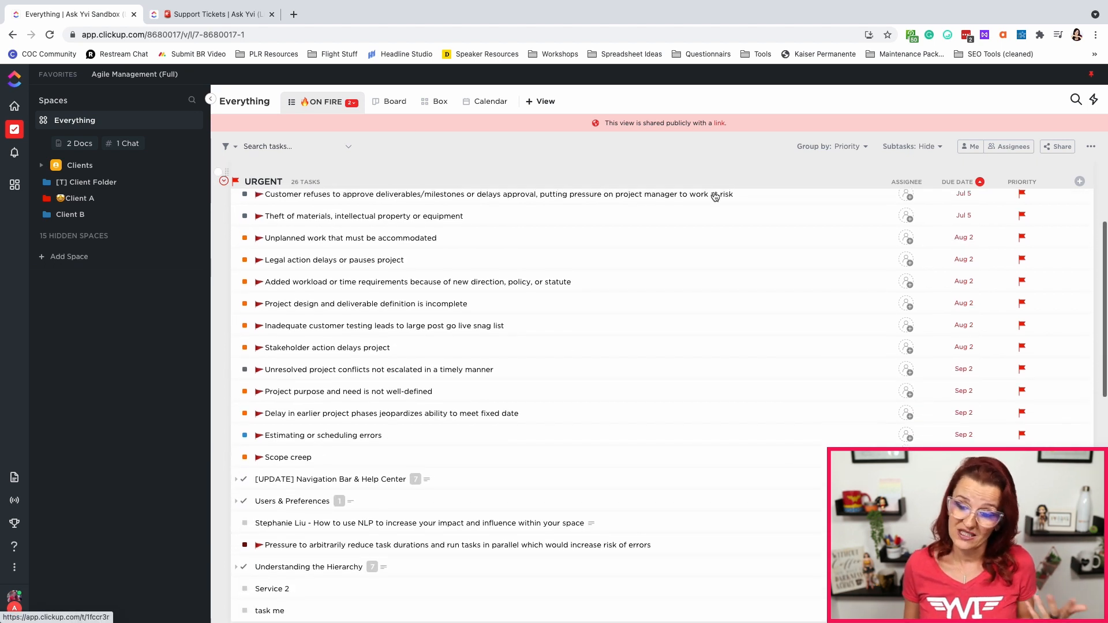
scroll("down", 3)
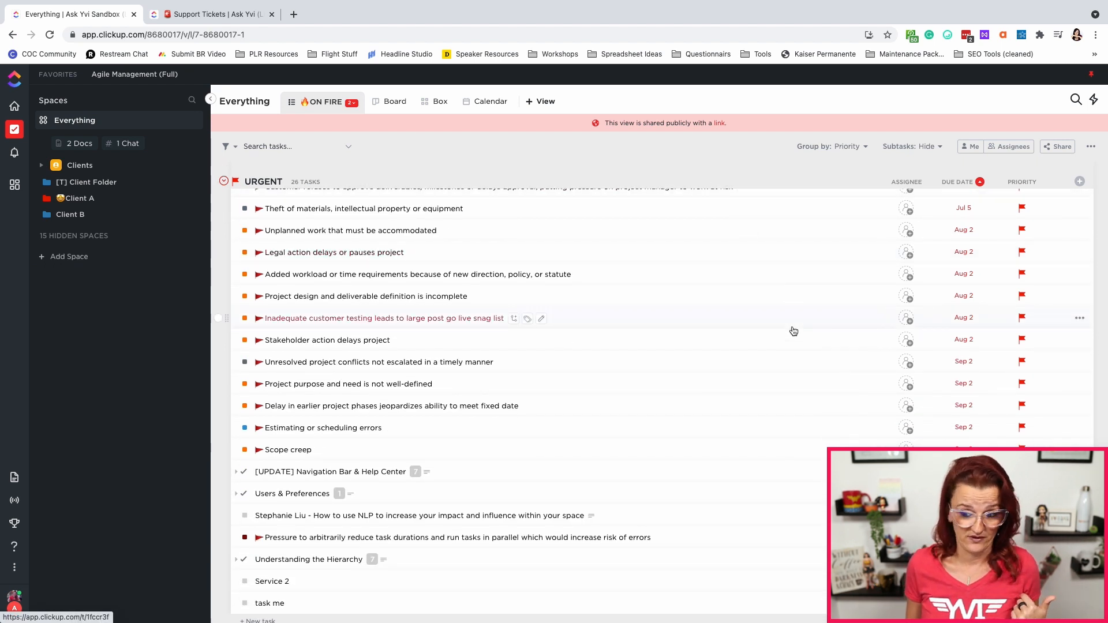